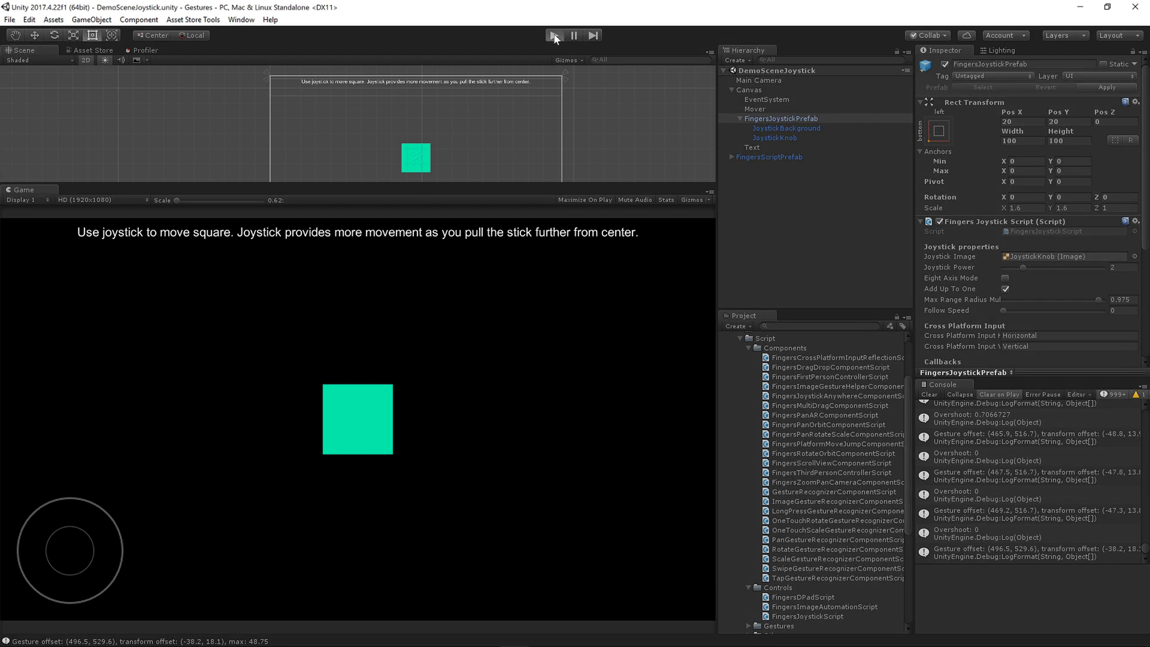
Start Play mode and steer the square by dragging the on-screen joystick knob.
{"action": "left_click", "coordinate": [553, 35]}
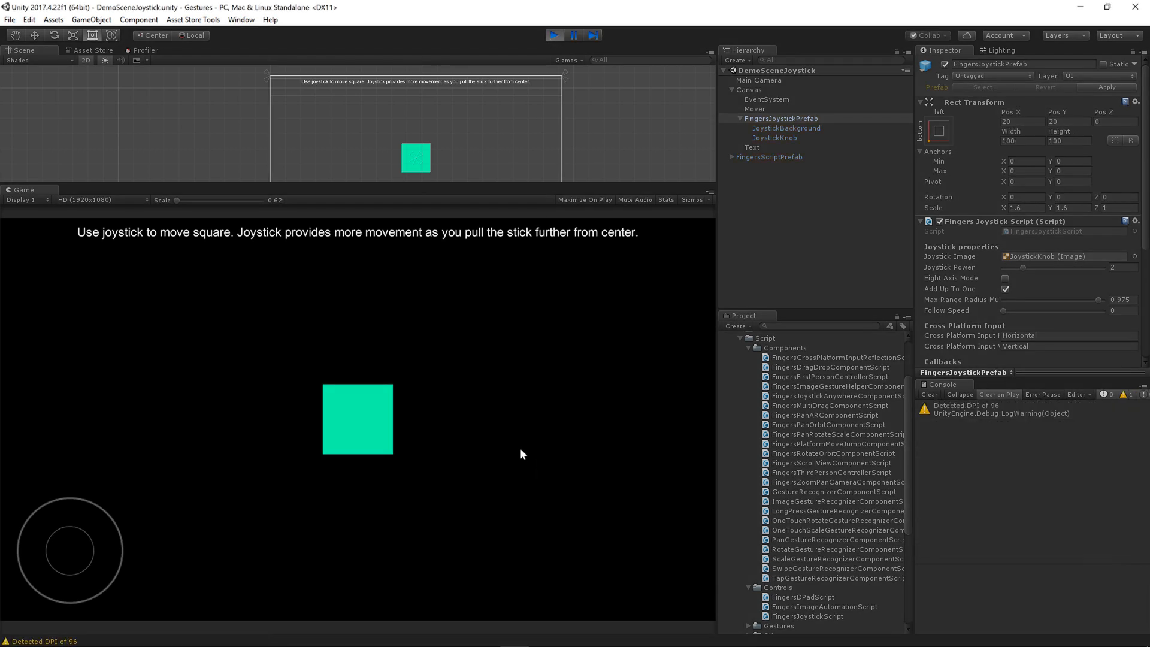
{"action": "left_click_drag", "start_coordinate": [69, 549], "coordinate": [79, 551]}
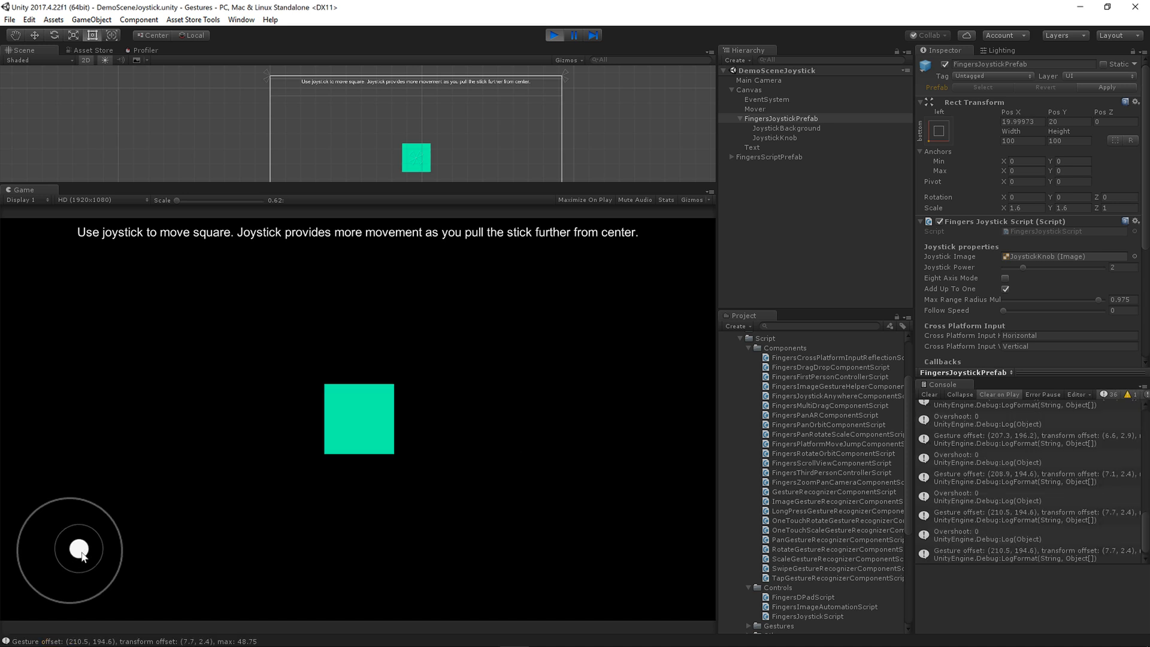
{"action": "left_click_drag", "start_coordinate": [80, 549], "coordinate": [137, 498]}
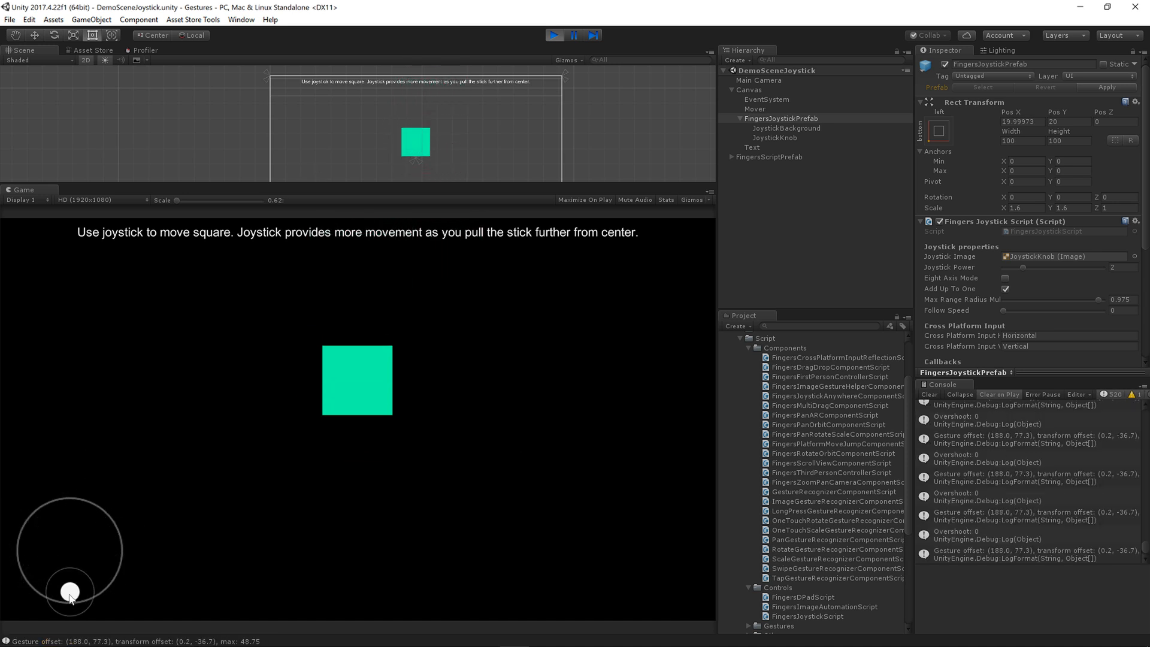
{"action": "left_click_drag", "start_coordinate": [70, 593], "coordinate": [62, 534]}
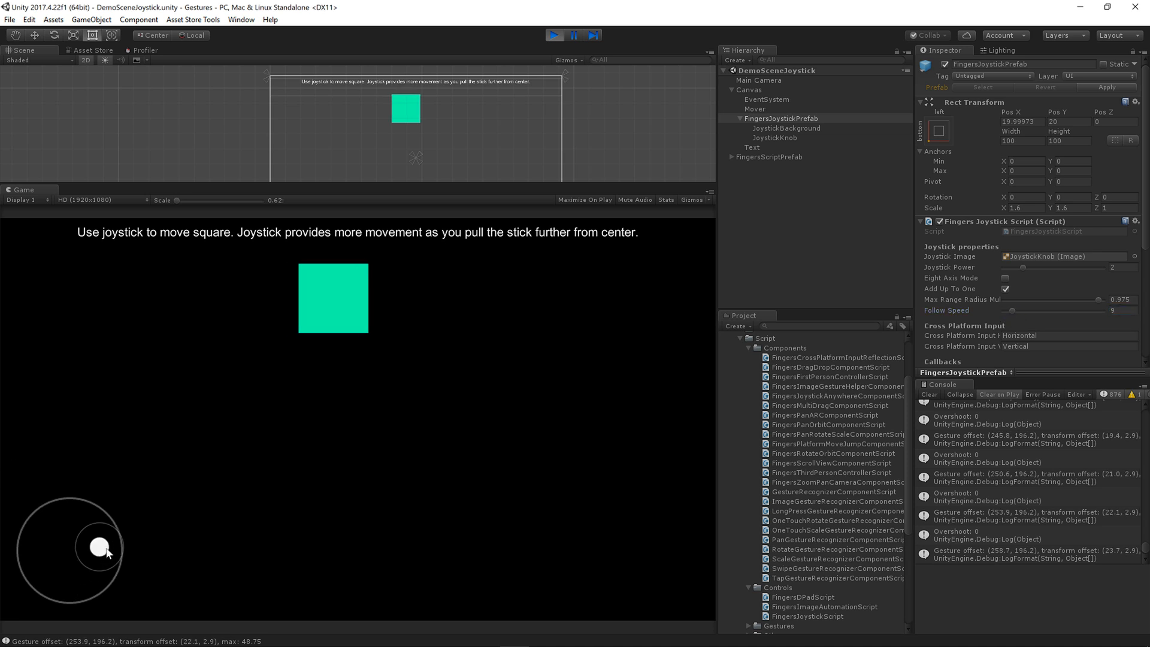
Drag across the Game view so the joystick base relocates to follow the touch while steering.
{"action": "left_click_drag", "start_coordinate": [99, 550], "coordinate": [424, 514]}
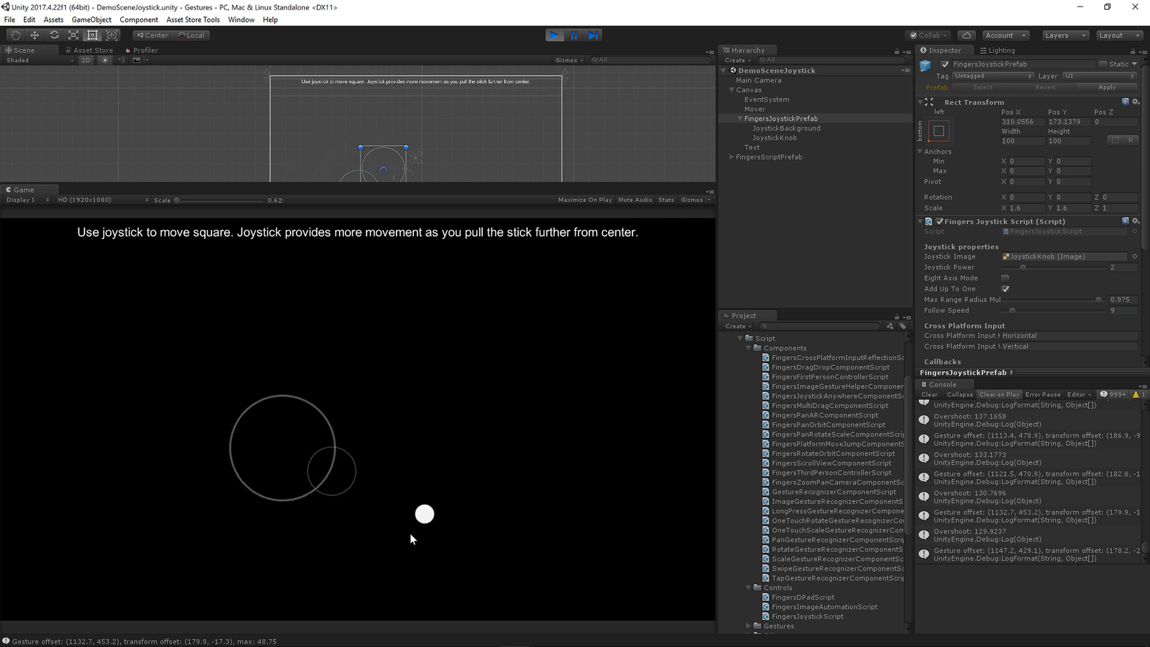
{"action": "left_click_drag", "start_coordinate": [424, 514], "coordinate": [100, 575]}
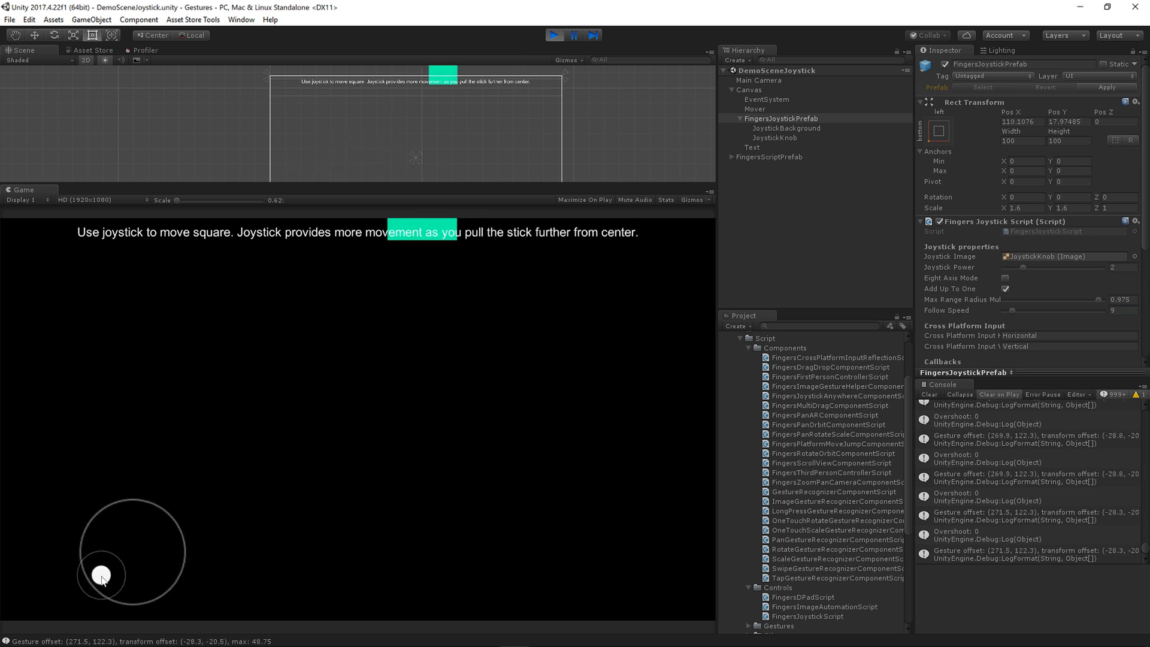
{"action": "left_click_drag", "start_coordinate": [100, 575], "coordinate": [131, 551]}
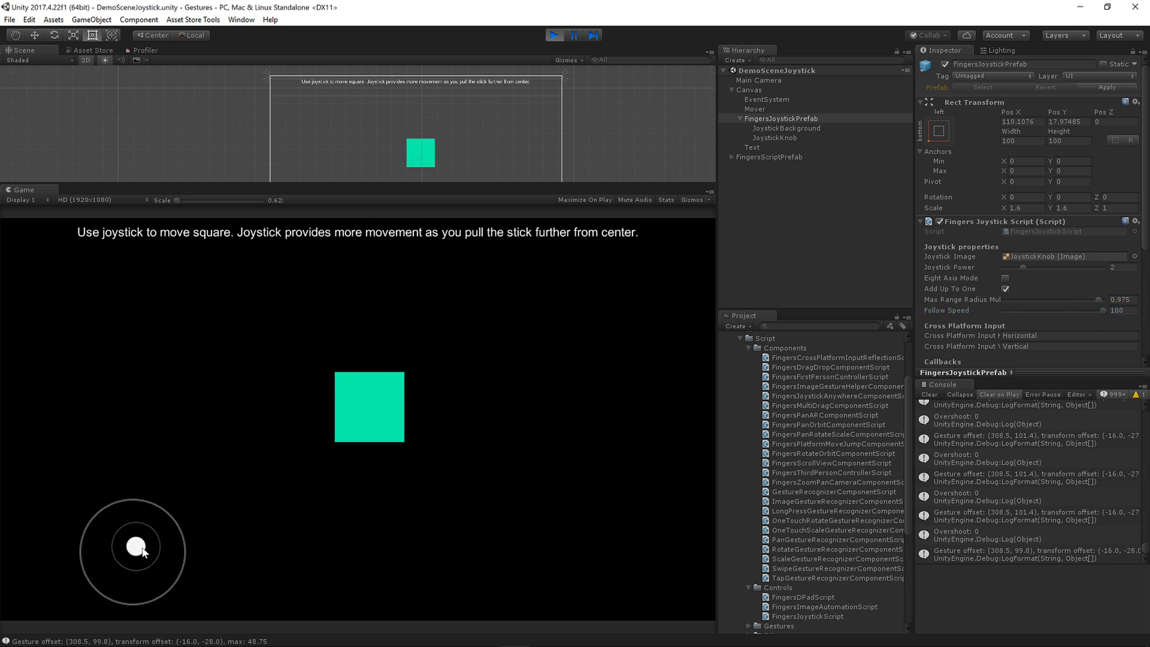
Keep dragging around the lower screen; the joystick trails the touch as the square roams left and up.
{"action": "left_click_drag", "start_coordinate": [135, 546], "coordinate": [345, 553]}
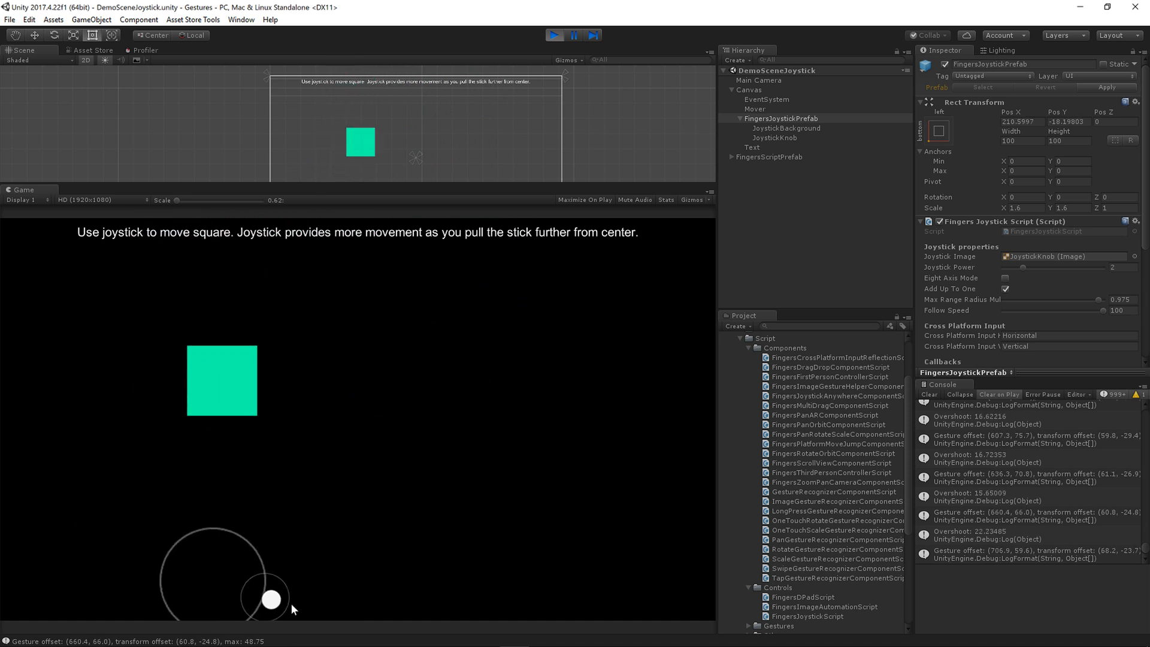
{"action": "left_click_drag", "start_coordinate": [272, 599], "coordinate": [381, 576]}
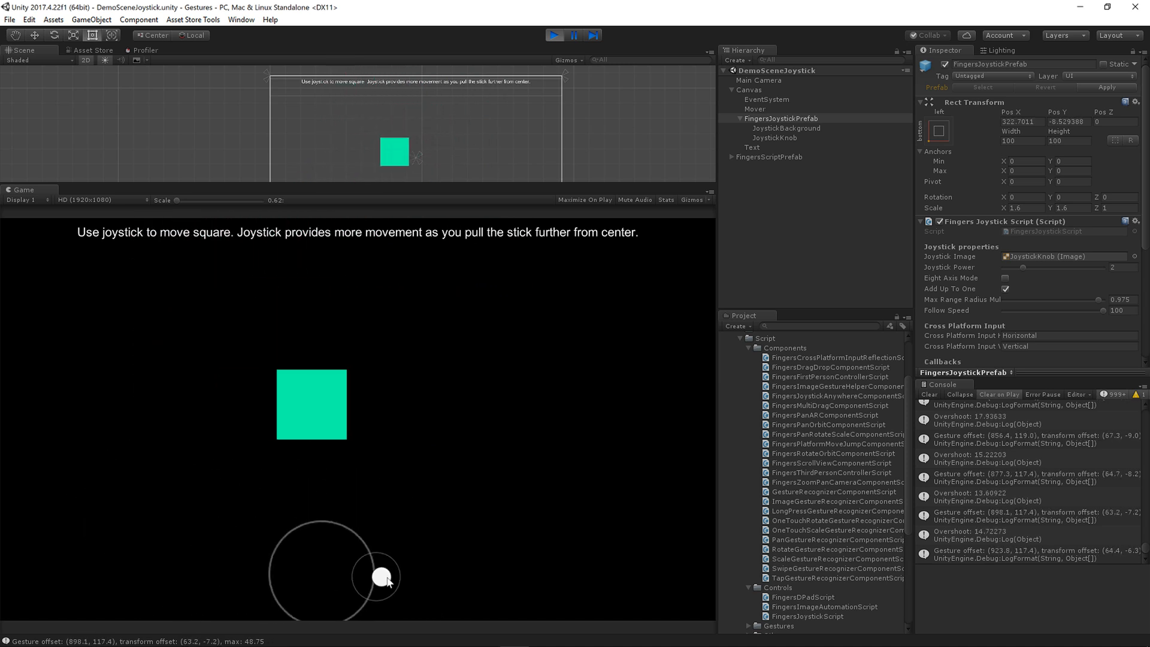
{"action": "left_click_drag", "start_coordinate": [380, 576], "coordinate": [308, 550]}
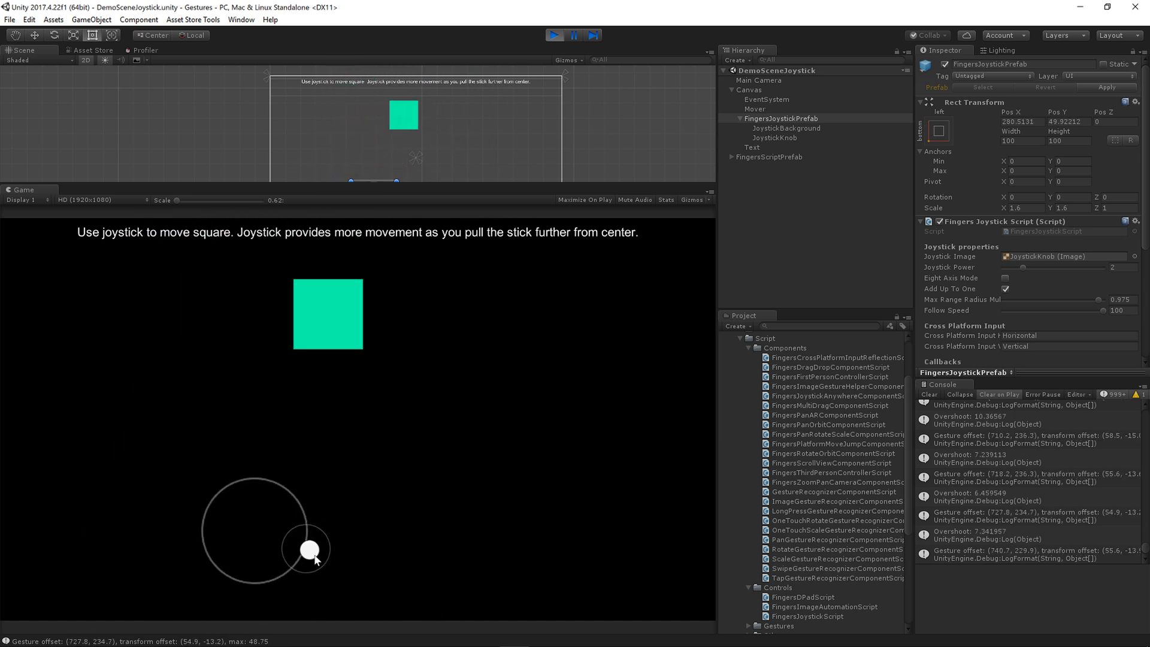
{"action": "left_click_drag", "start_coordinate": [308, 550], "coordinate": [99, 528]}
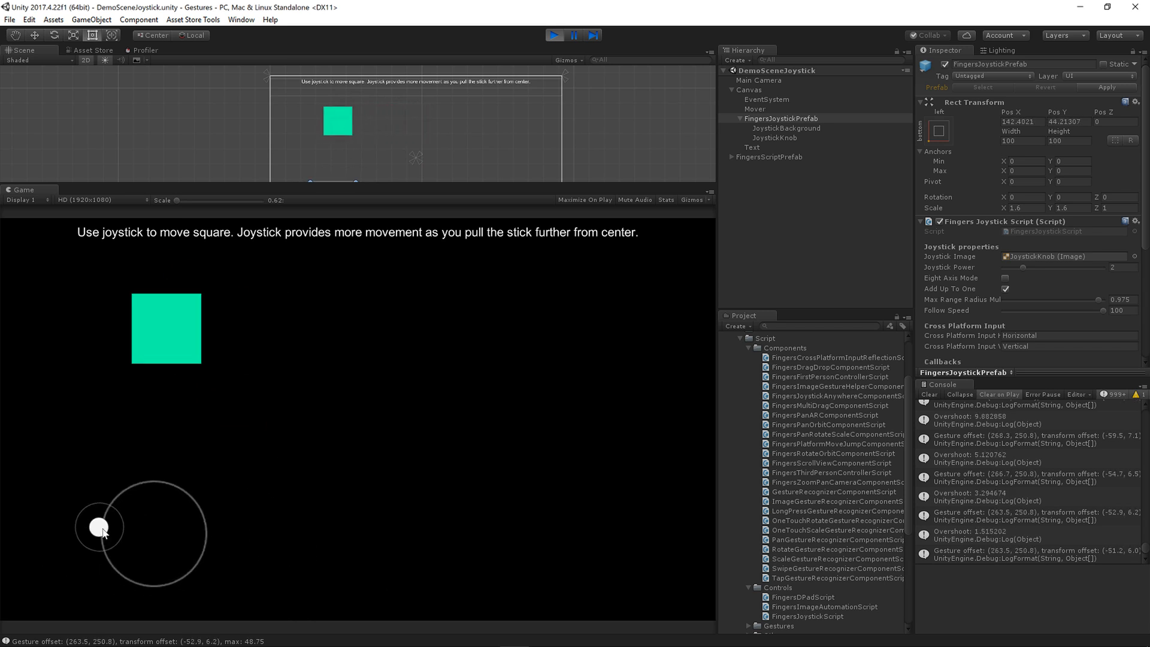
{"action": "left_click_drag", "start_coordinate": [101, 528], "coordinate": [118, 551]}
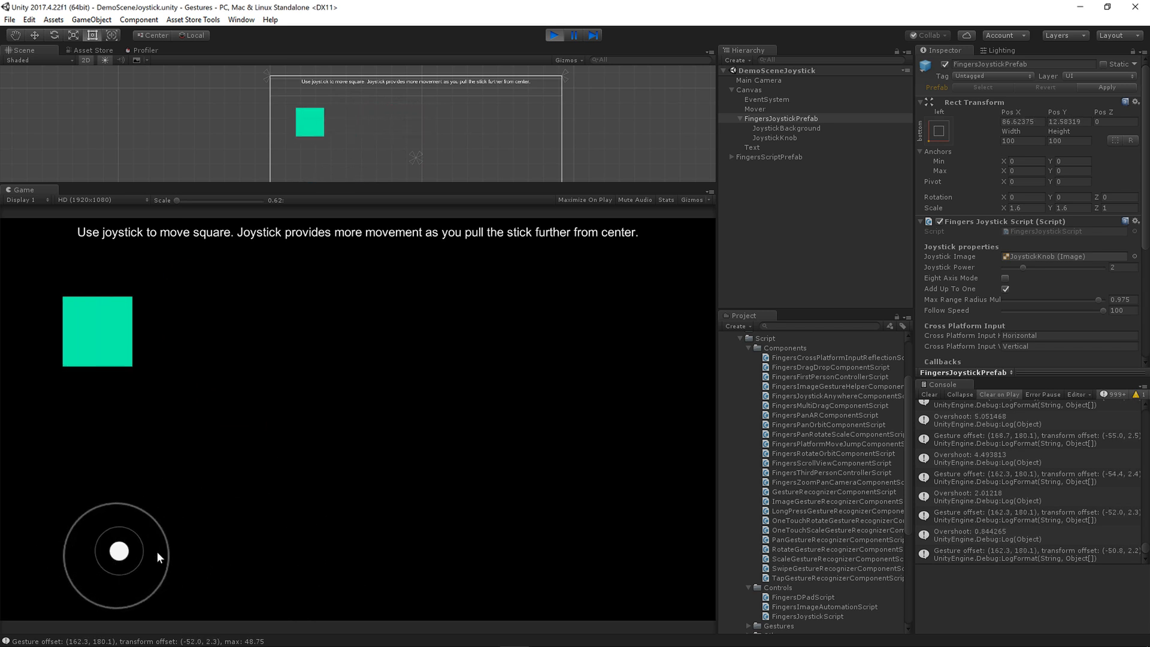